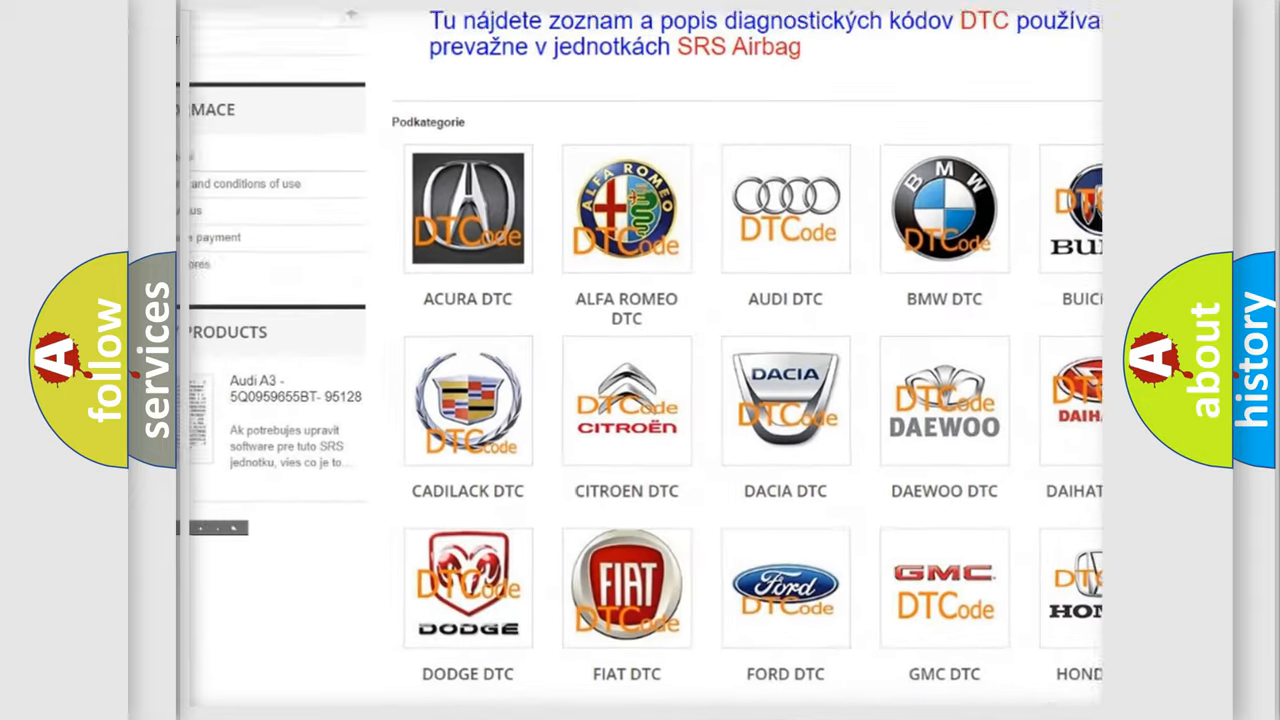
scroll(down, 3)
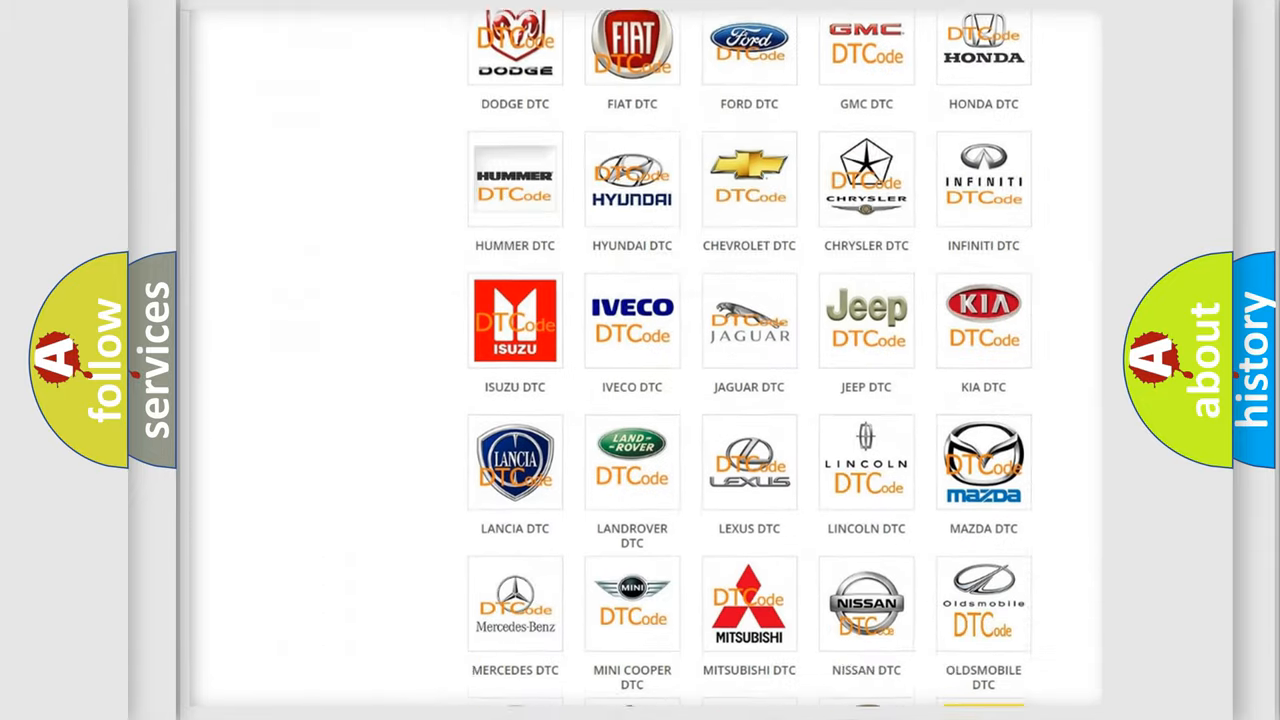
scroll(down, 3)
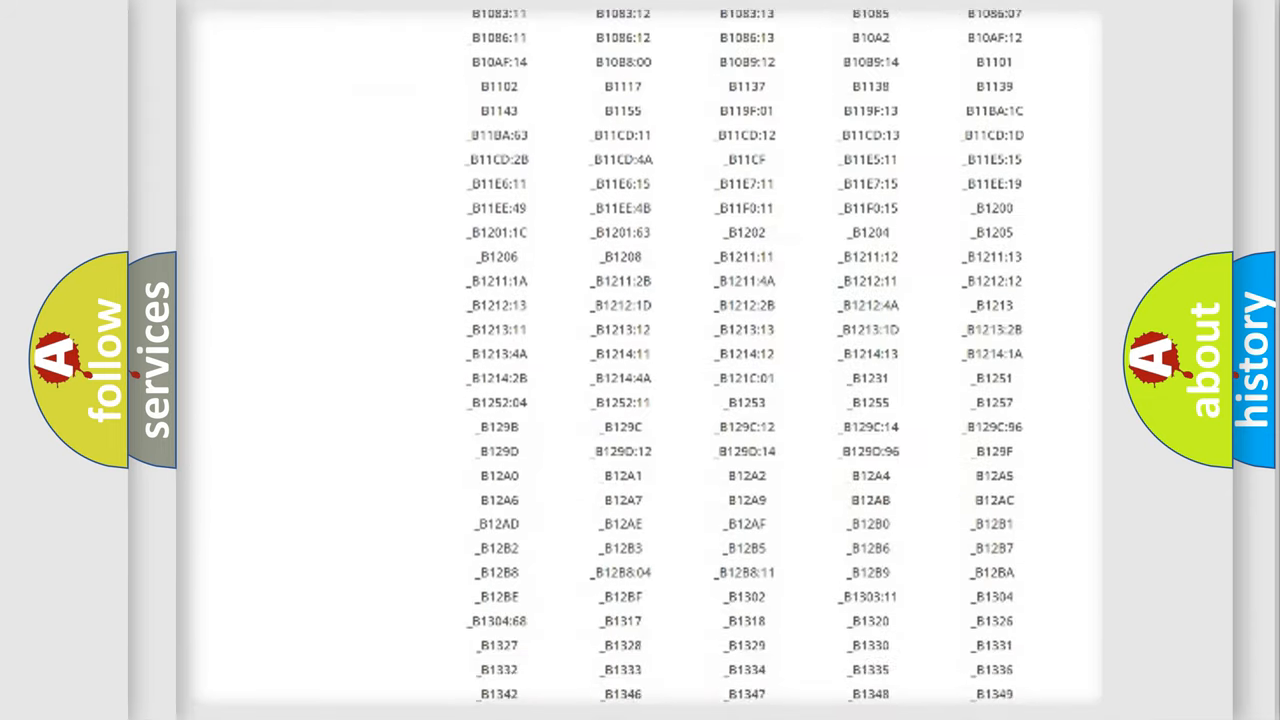
scroll(down, 3)
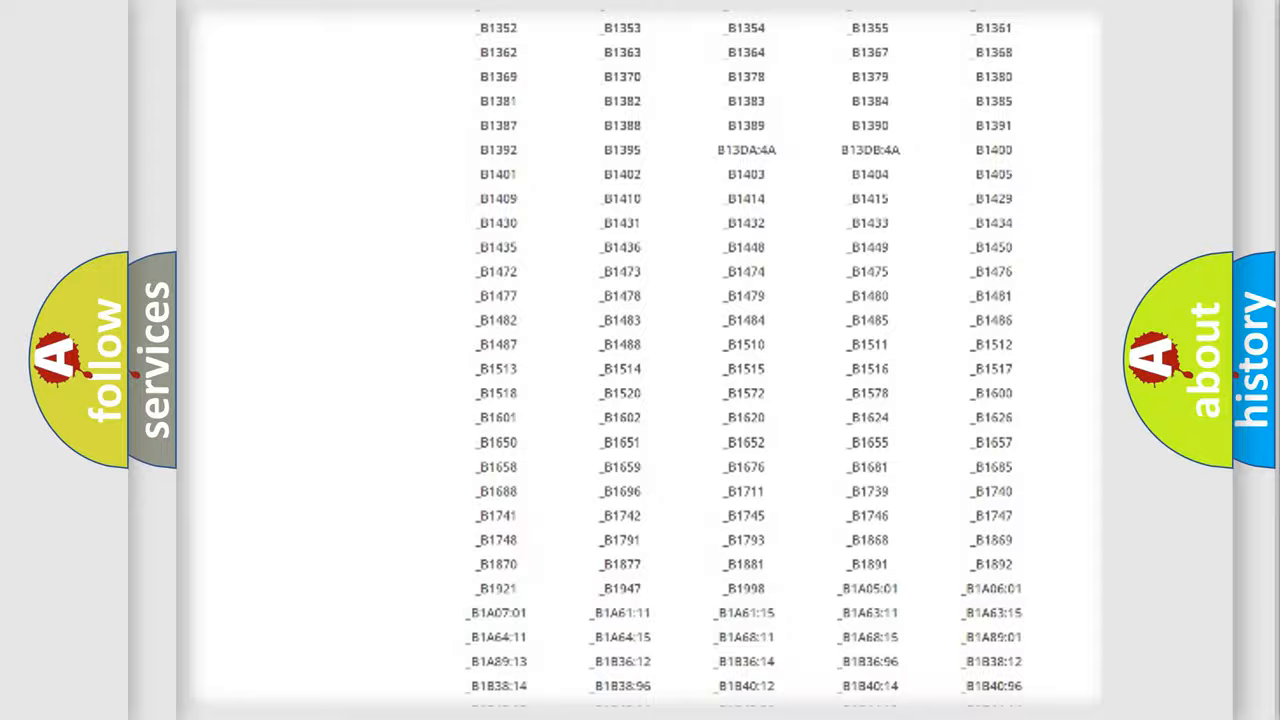